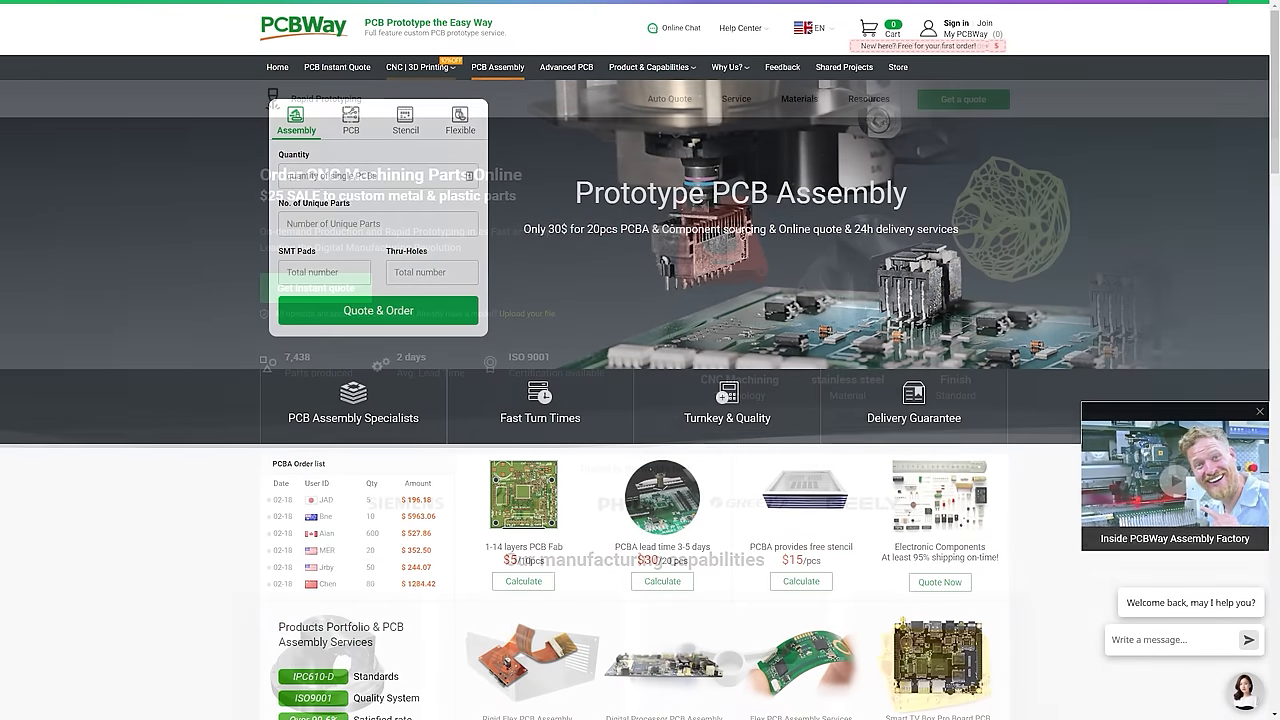
Switch to PCBWay's 'CNC | 3D Printing' rapid prototyping quote page from the top navigation
left_click(420, 67)
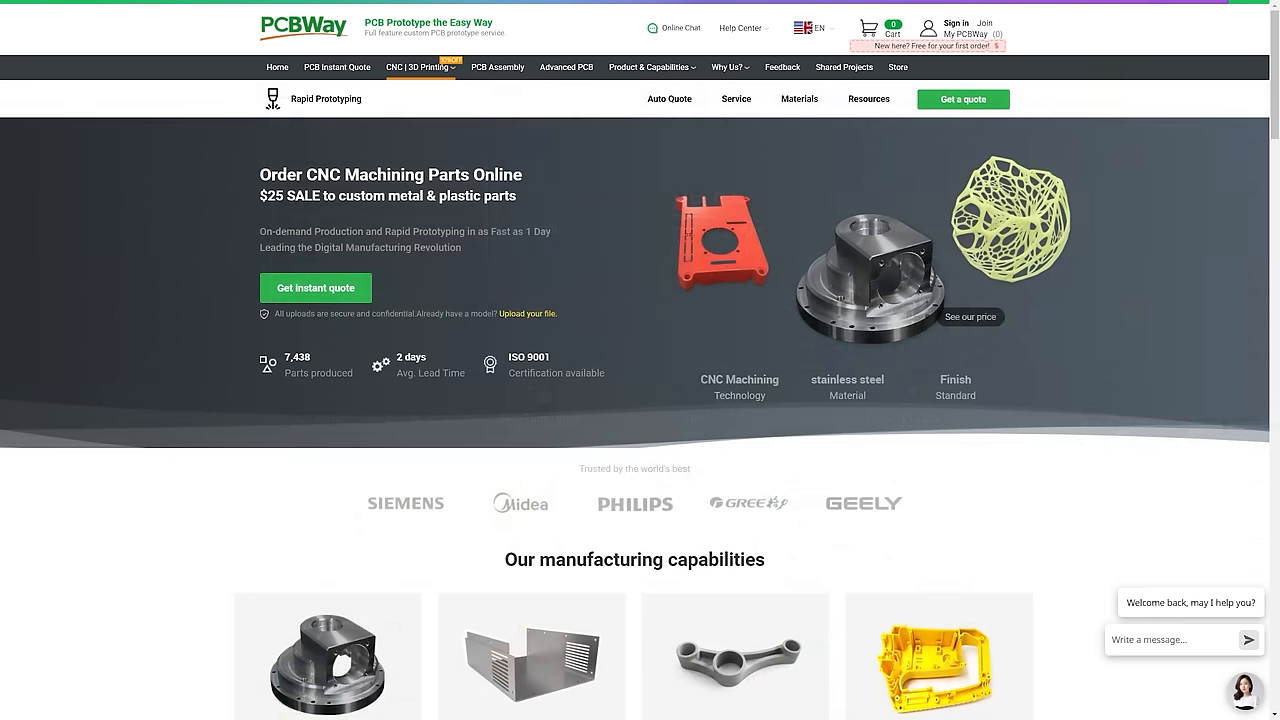